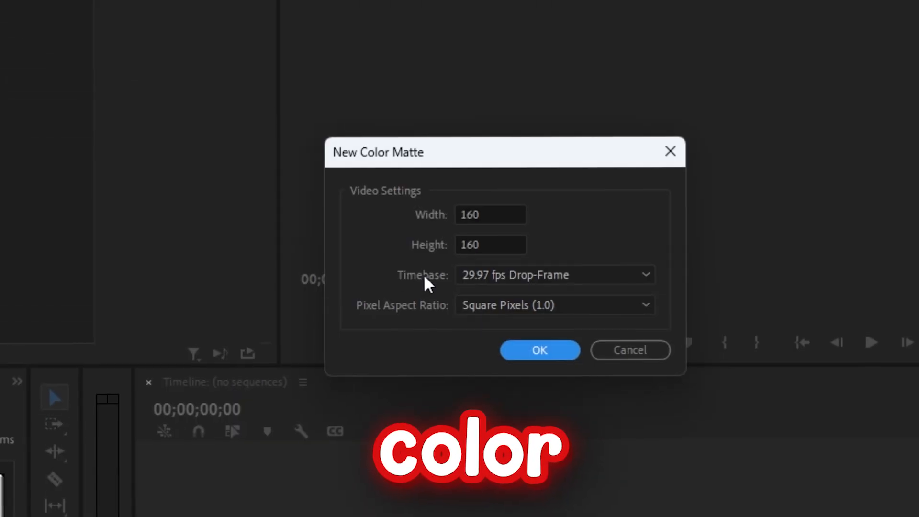
Confirm the 160×160 green color matte and place it in a new sequence on V1
click(538, 350)
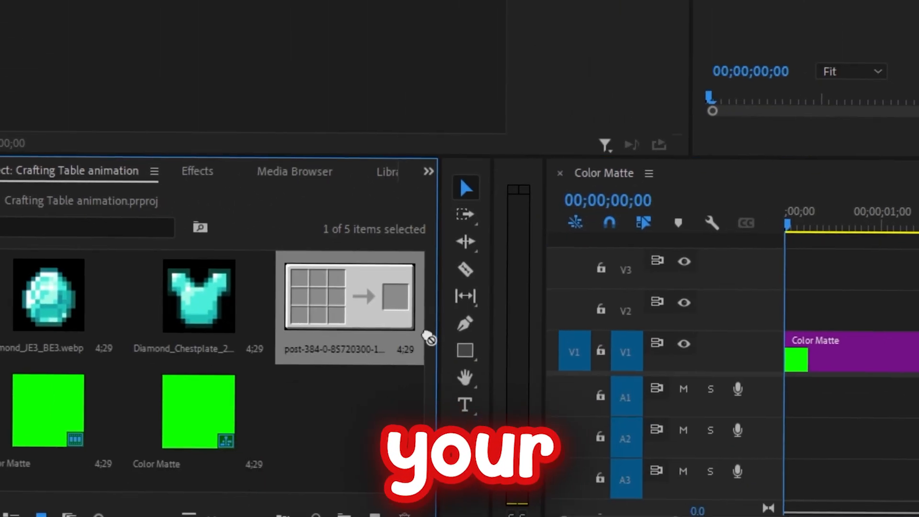